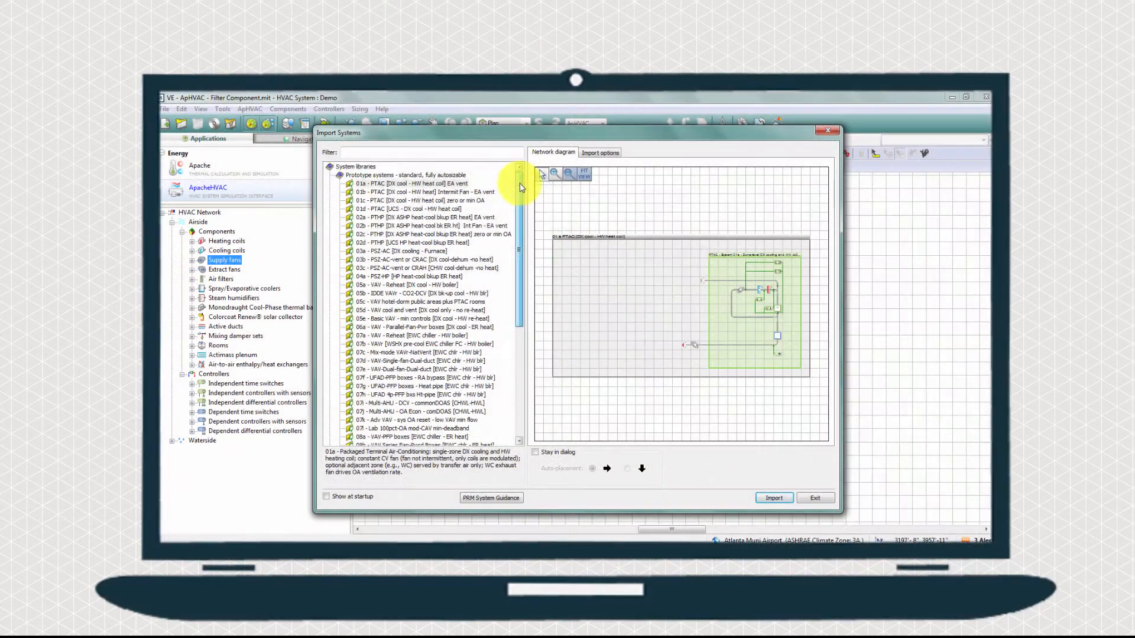
# - Import prototype system '09a - DOAS-FCUs Separate OA [EWC chiller - HW boiler]' from the library
pyautogui.scroll(-3)
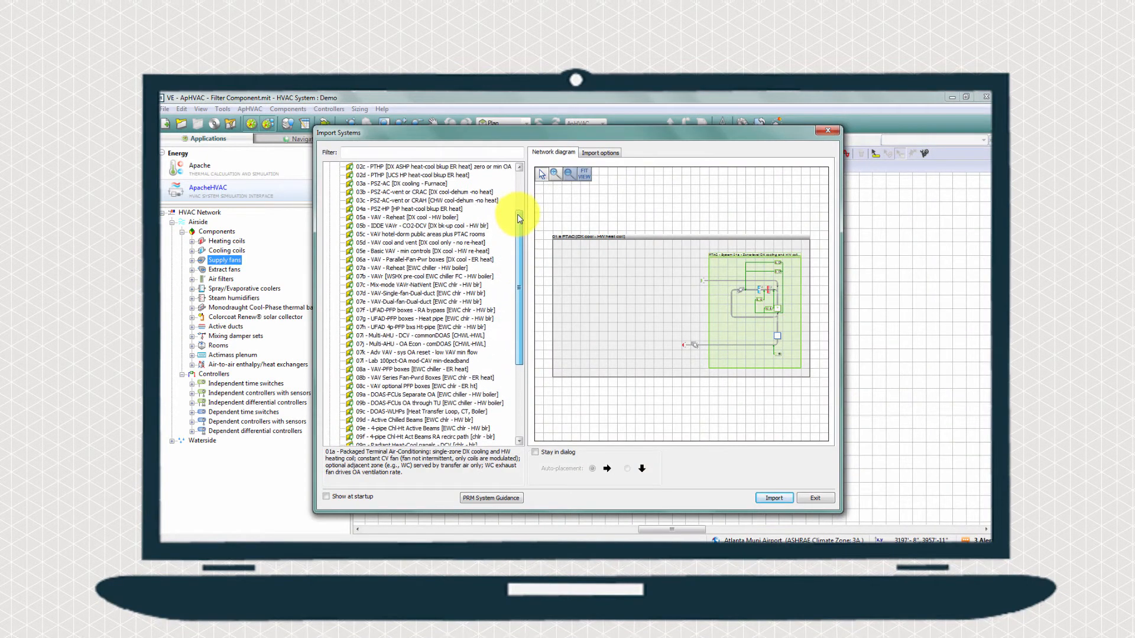
pyautogui.click(422, 336)
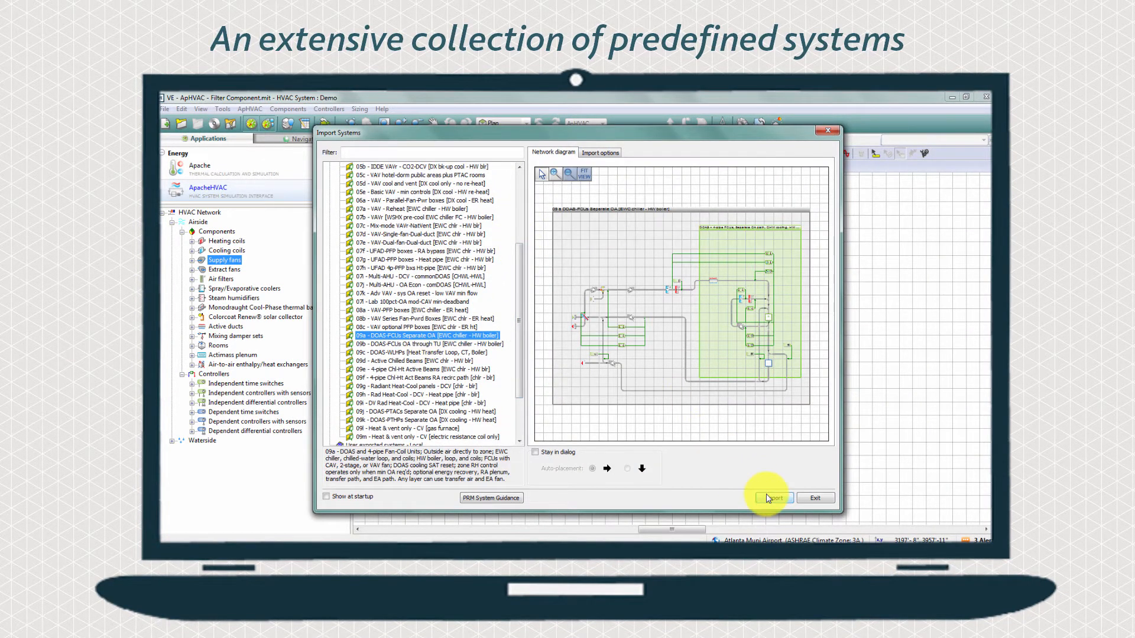
pyautogui.click(773, 498)
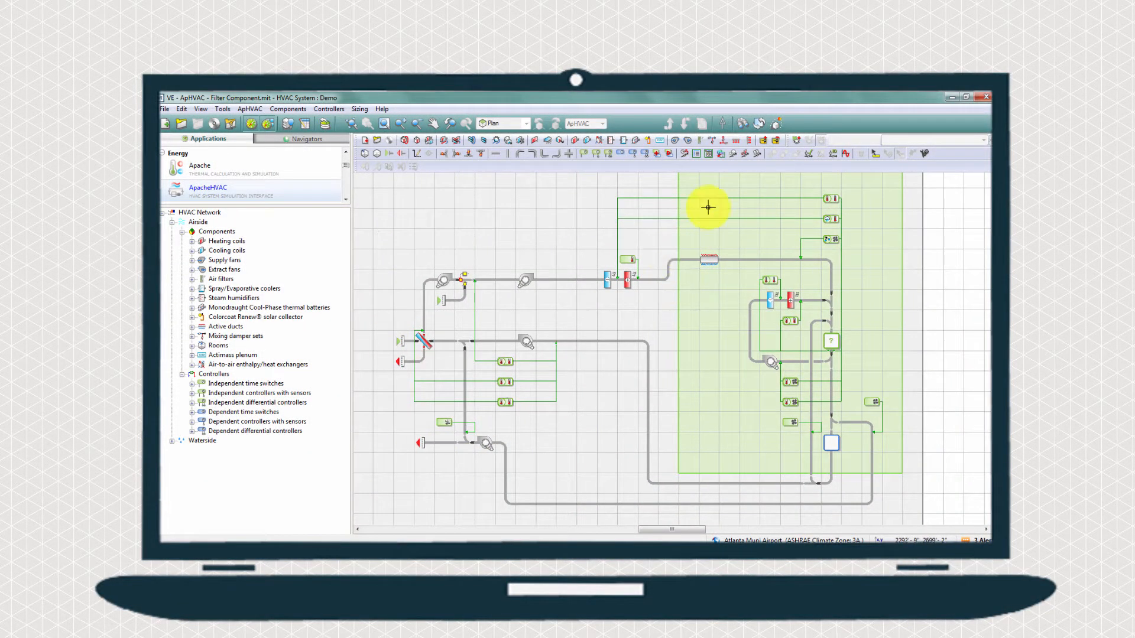
pyautogui.moveTo(884, 371)
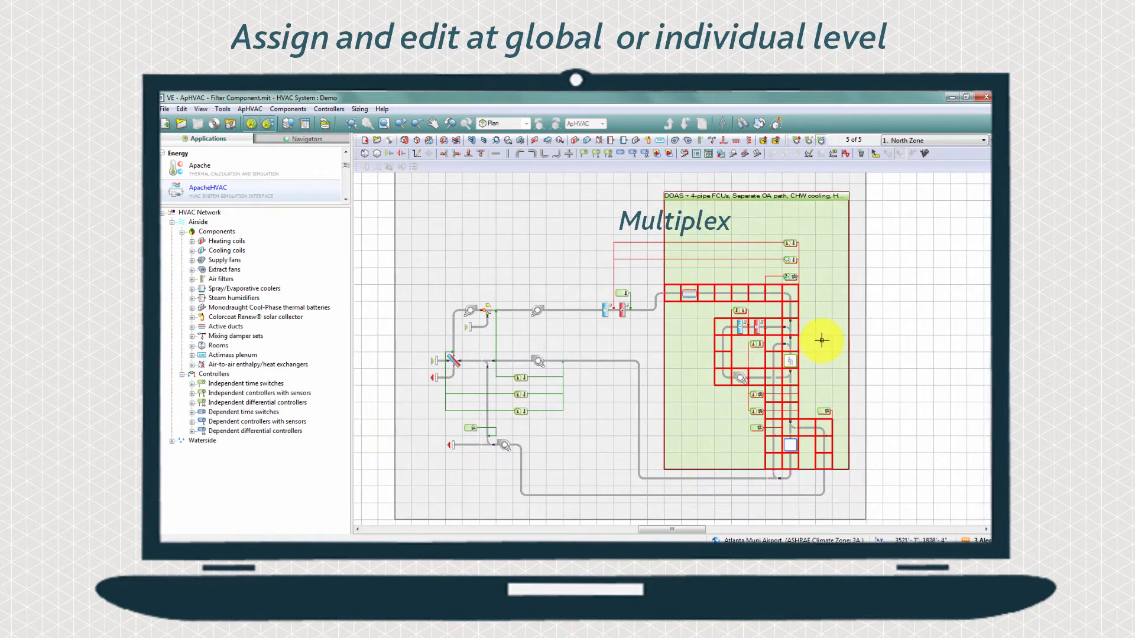
# - Select the multiplex of zone fan-coil units in the imported network
pyautogui.click(983, 141)
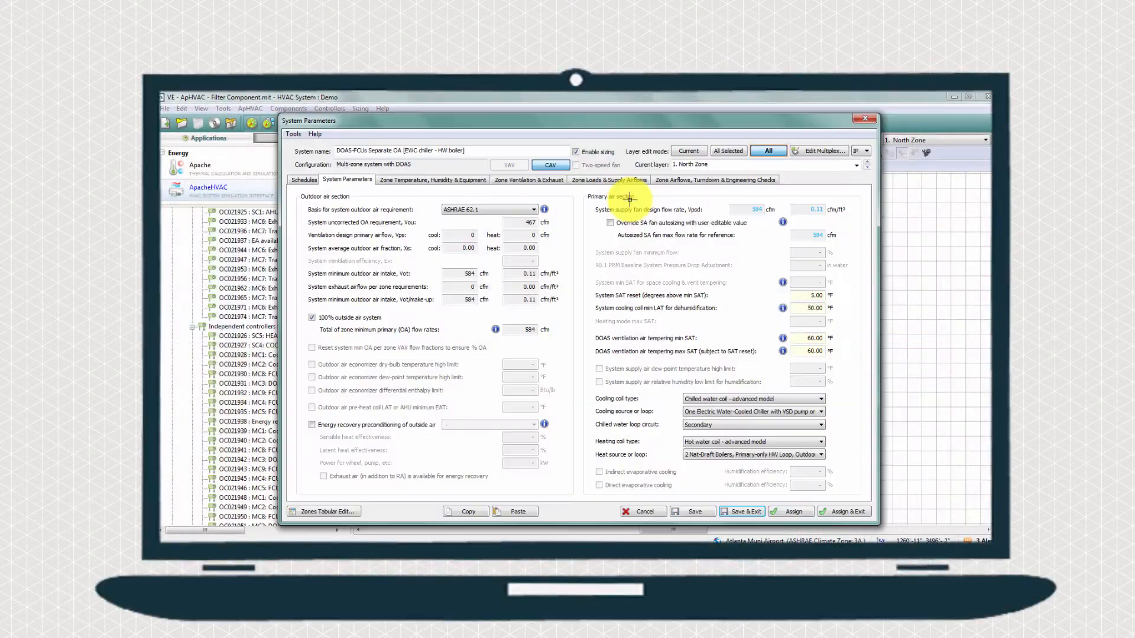
# - Review the Schedules and System Parameters tabs, trying ASHRAE 170 then reverting to 62.1
pyautogui.click(304, 180)
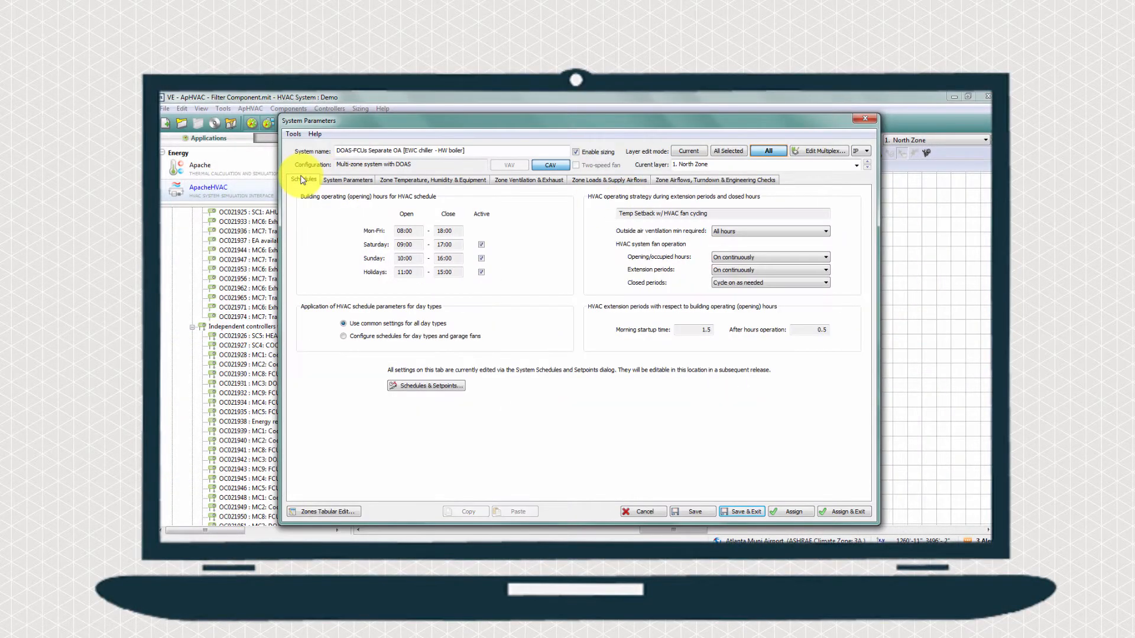
pyautogui.click(347, 179)
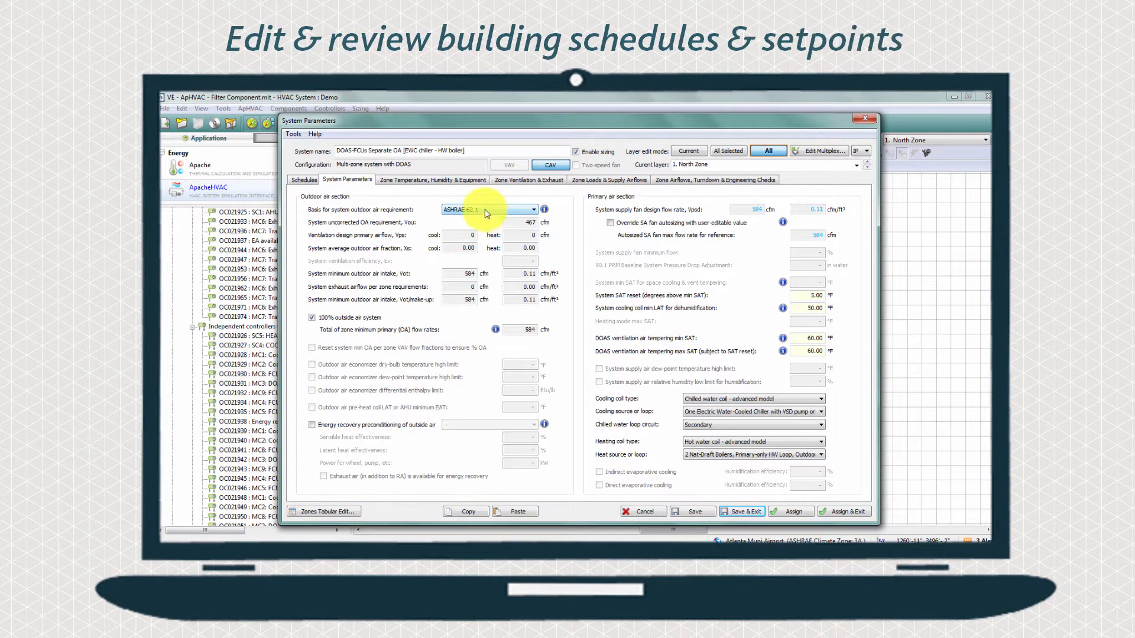
pyautogui.click(432, 180)
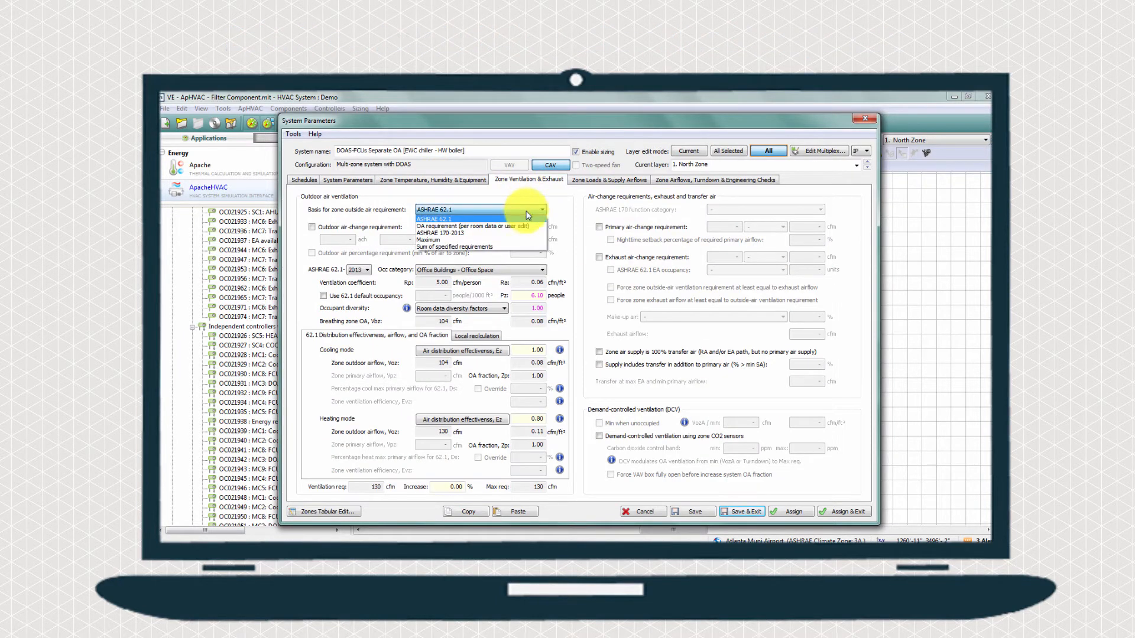
pyautogui.moveTo(518, 226)
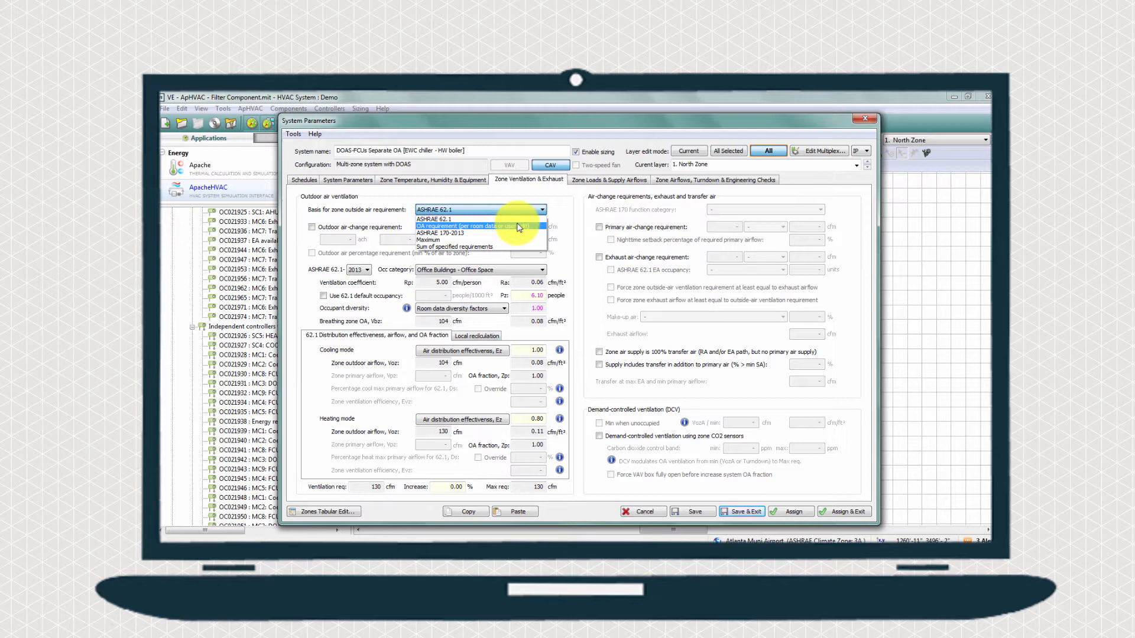
pyautogui.click(439, 233)
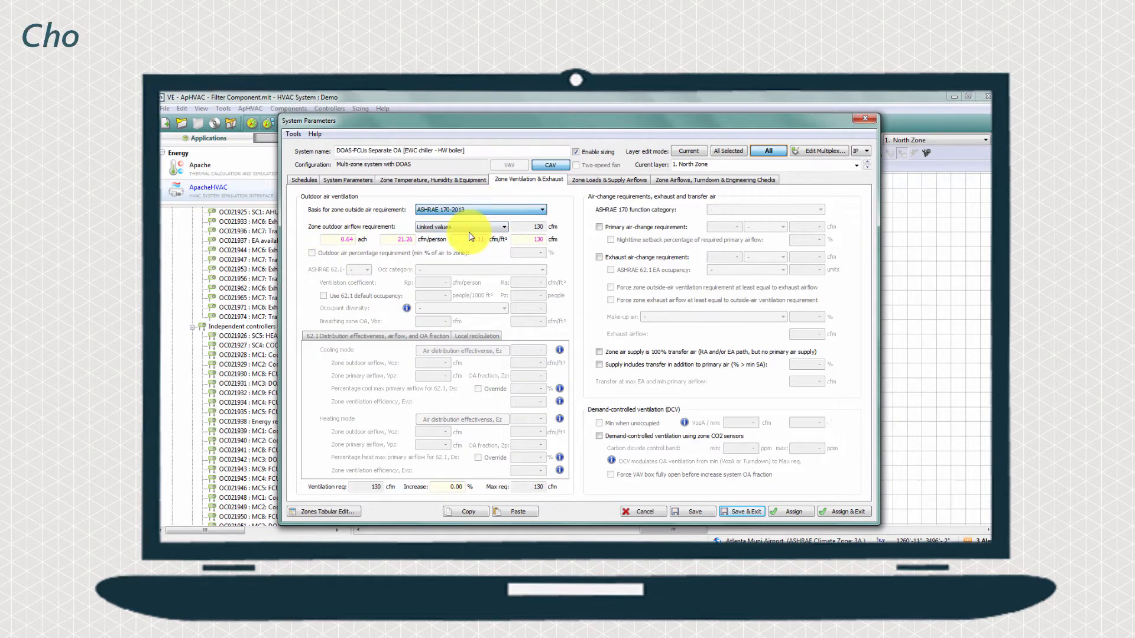
pyautogui.click(504, 227)
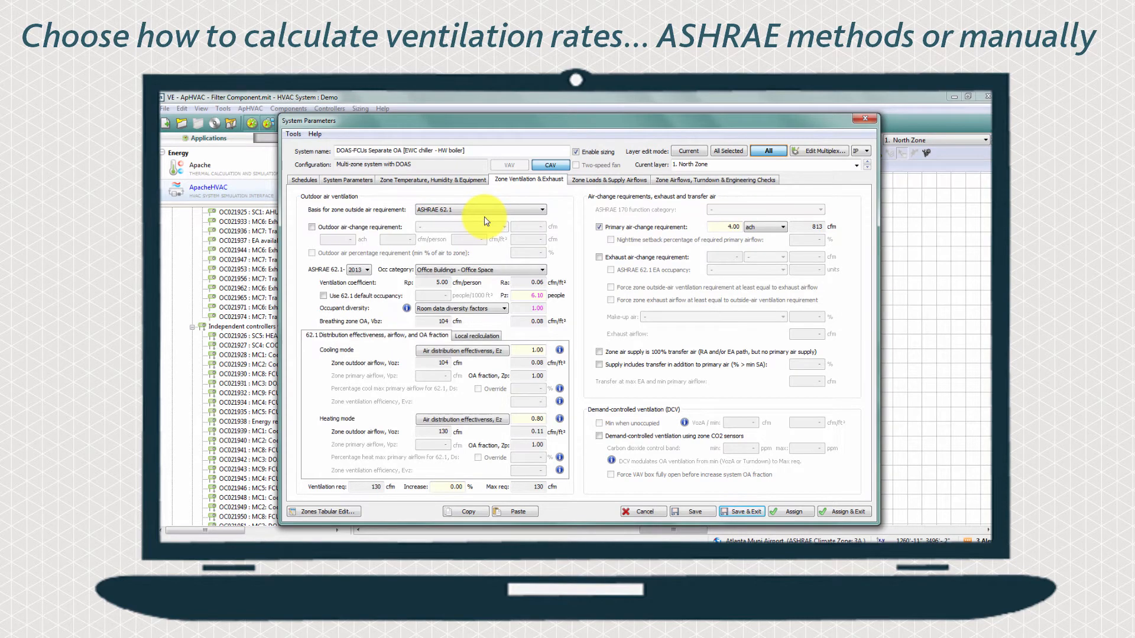
# - Review the zone loads and supply airflows tab
pyautogui.click(610, 179)
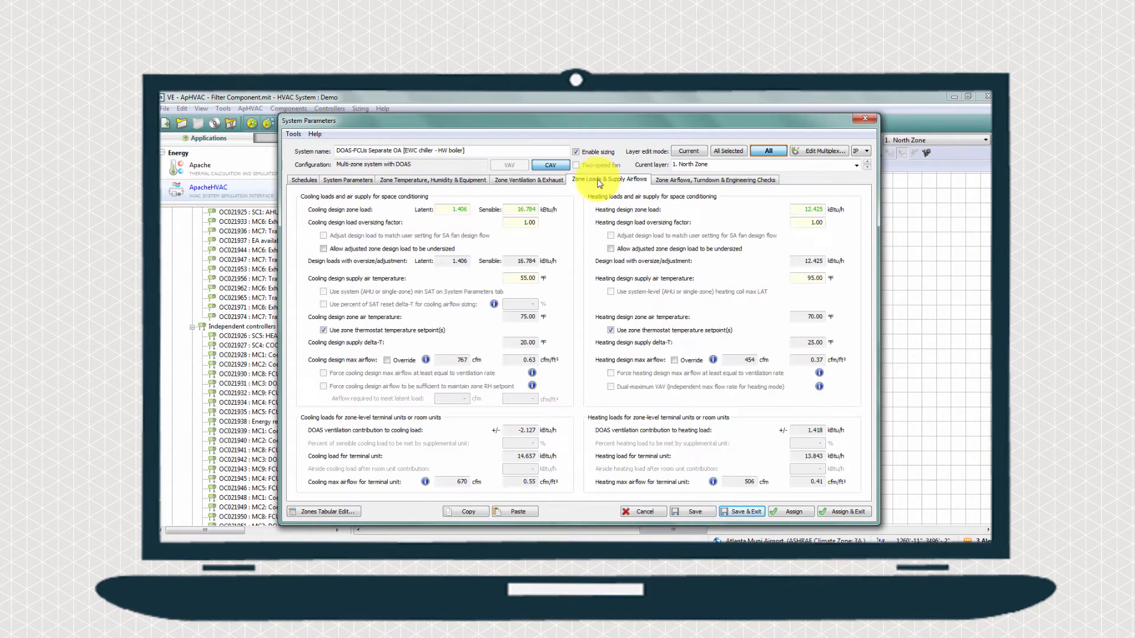
pyautogui.click(715, 179)
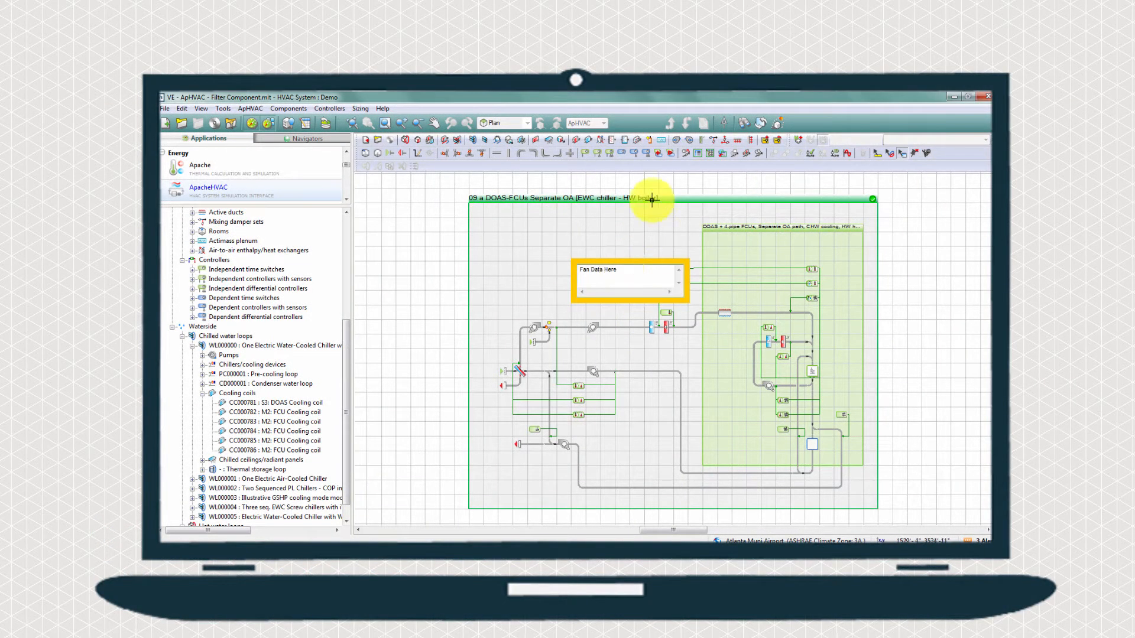
# - Connect the Fan Data Here annotation to the selected supply fan
pyautogui.rightClick(626, 278)
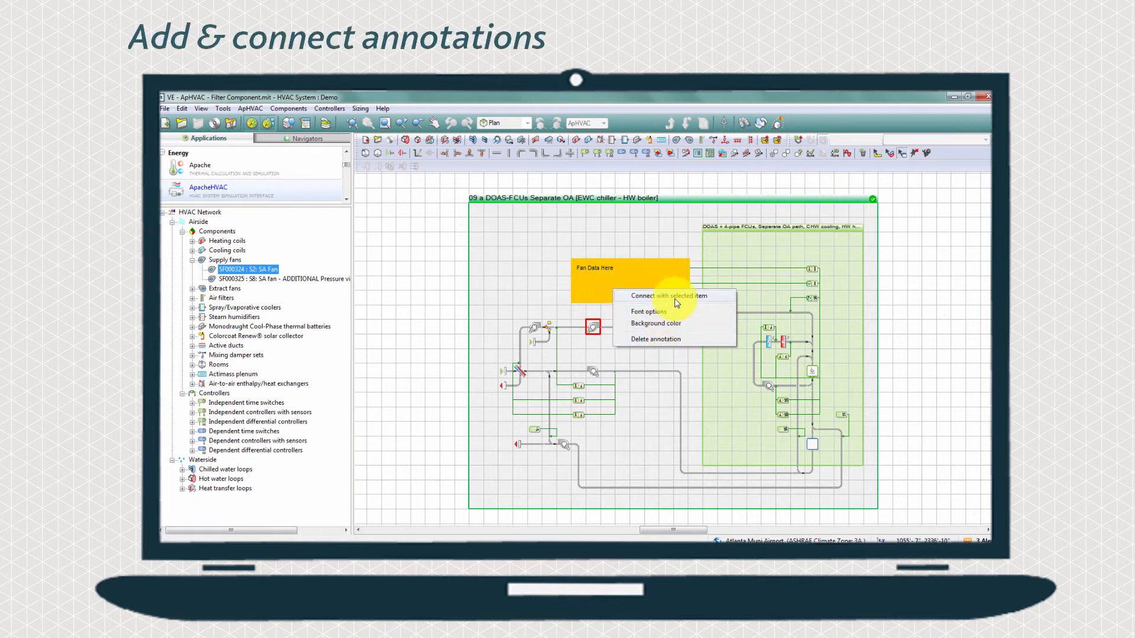
pyautogui.click(659, 296)
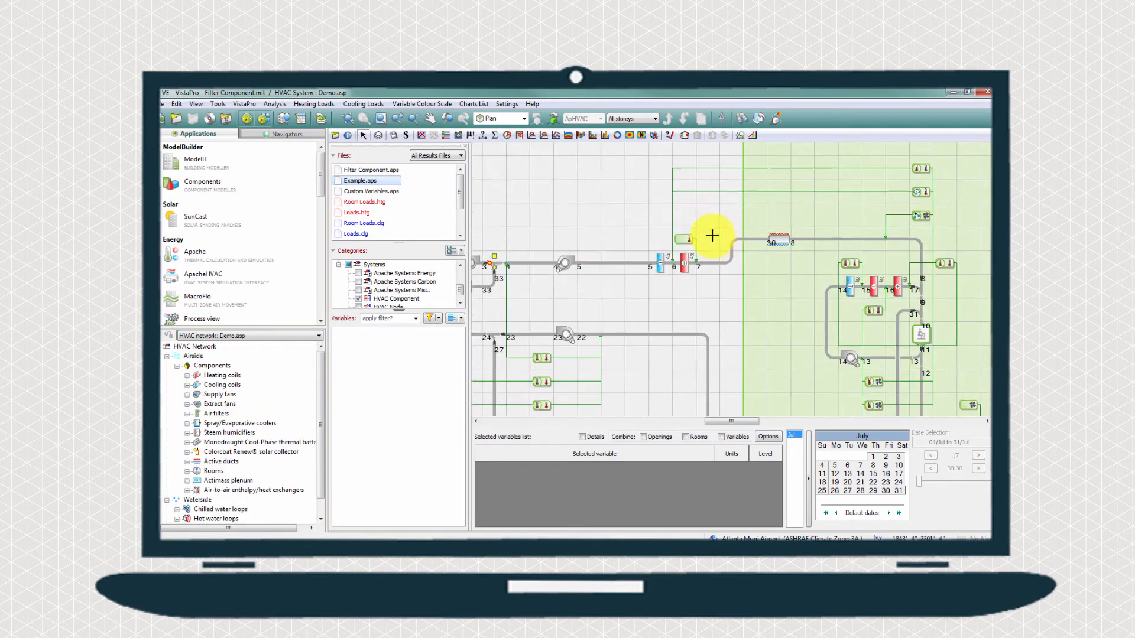
# - Graph node air temperature and cooling coil leaving dry-bulb temperature for 13 July
pyautogui.click(358, 299)
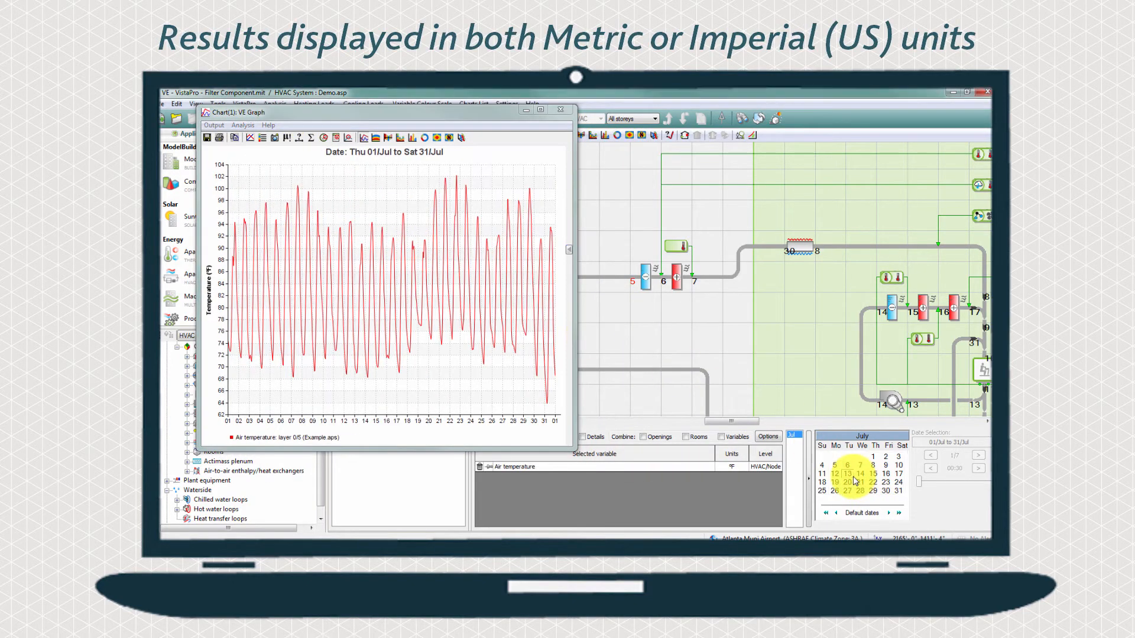
pyautogui.click(847, 474)
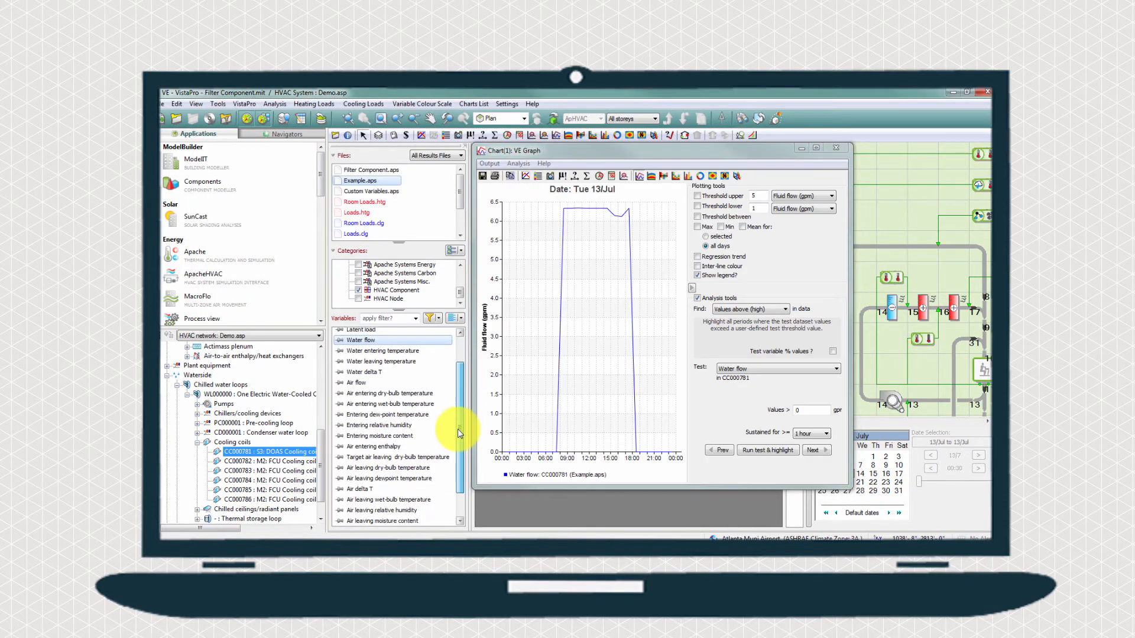
pyautogui.click(390, 462)
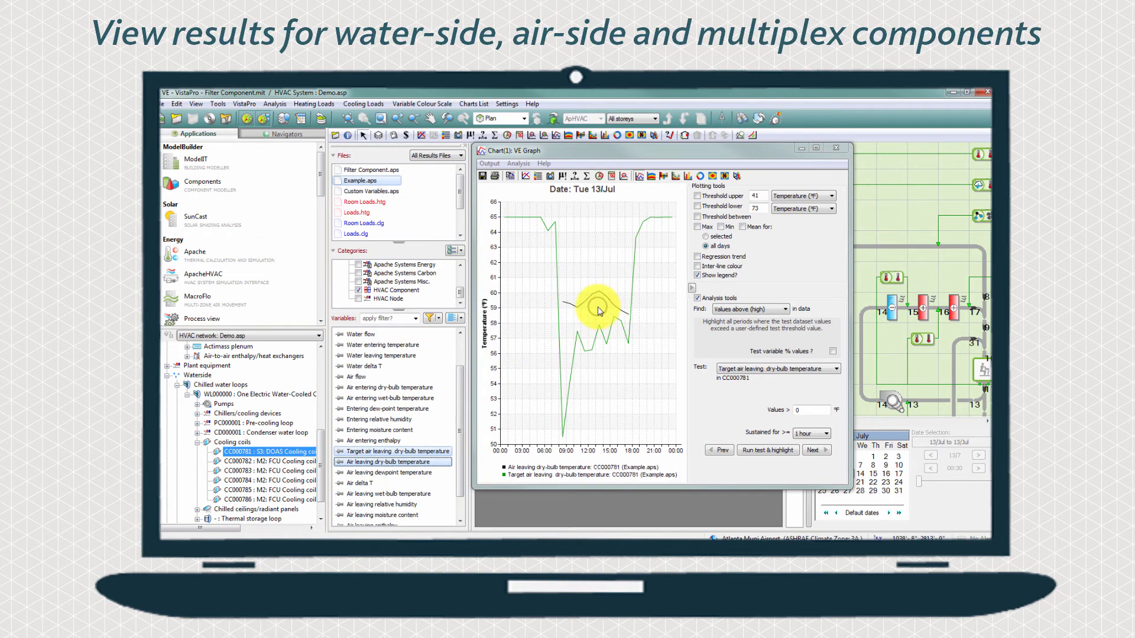